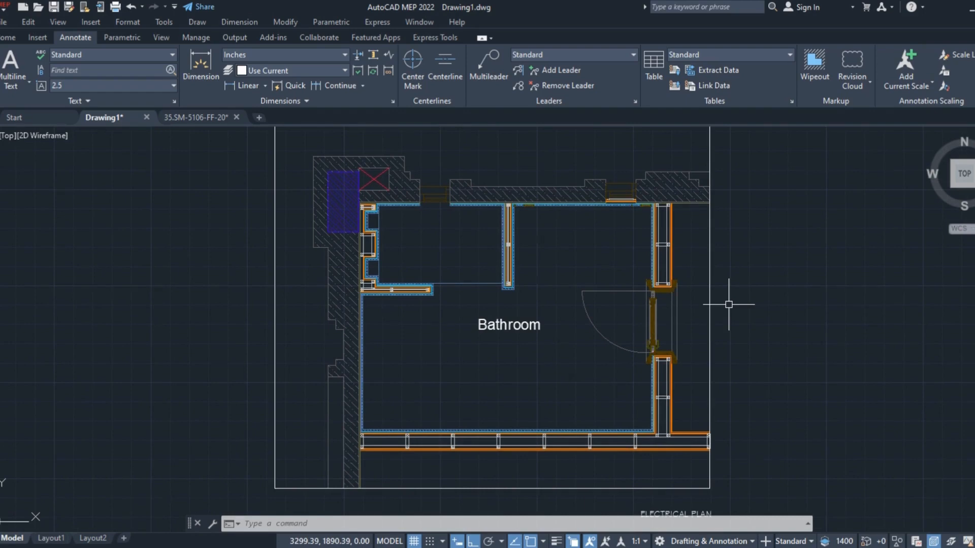
{"action": "mouse_move", "coordinate": [811, 310]}
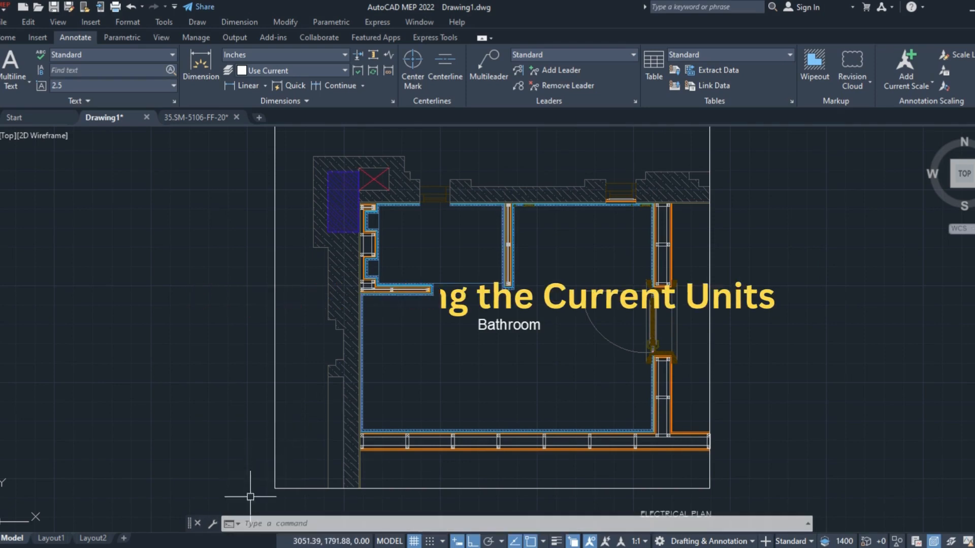
Step: Bring up the Drawing Units dialog via UNITS and dismiss it without changes
{"action": "type", "text": "u"}
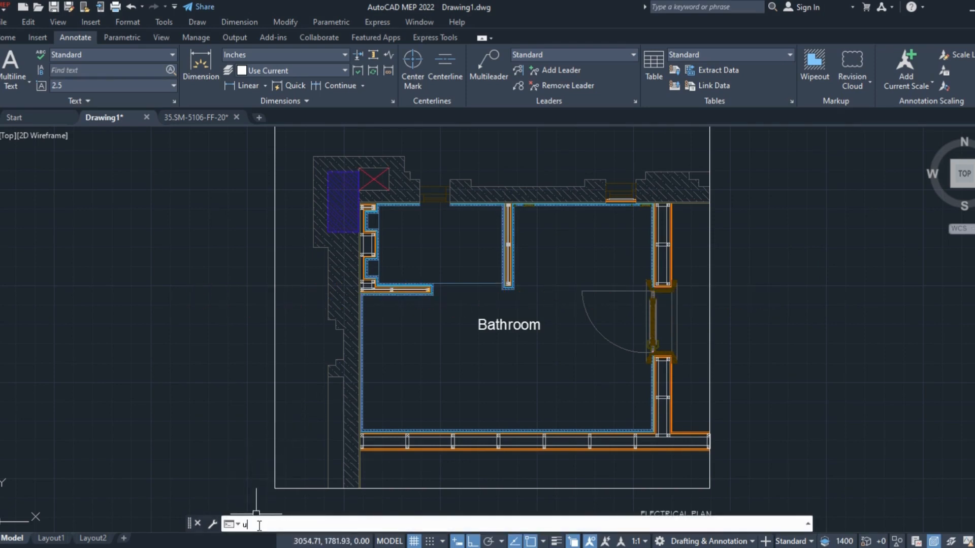
{"action": "type", "text": "NITS"}
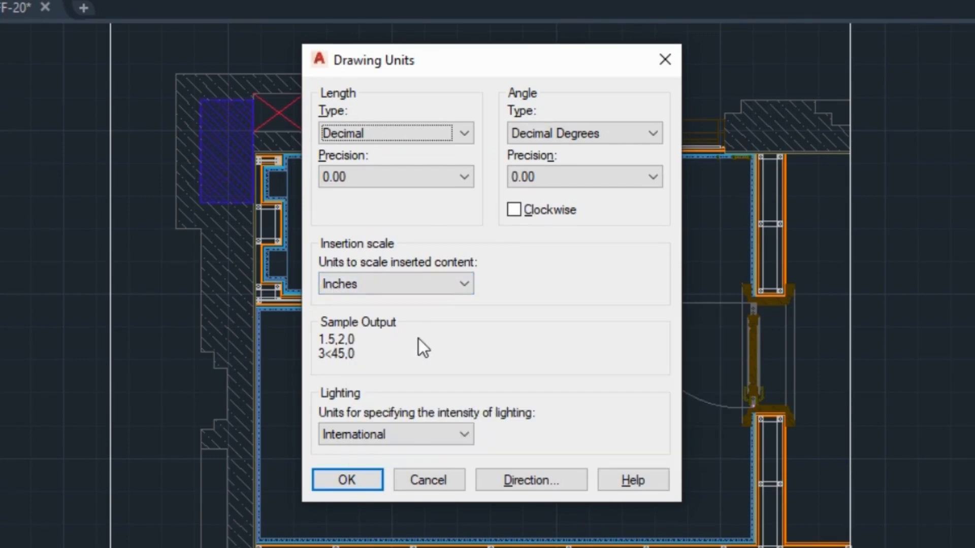
{"action": "left_click", "coordinate": [346, 480]}
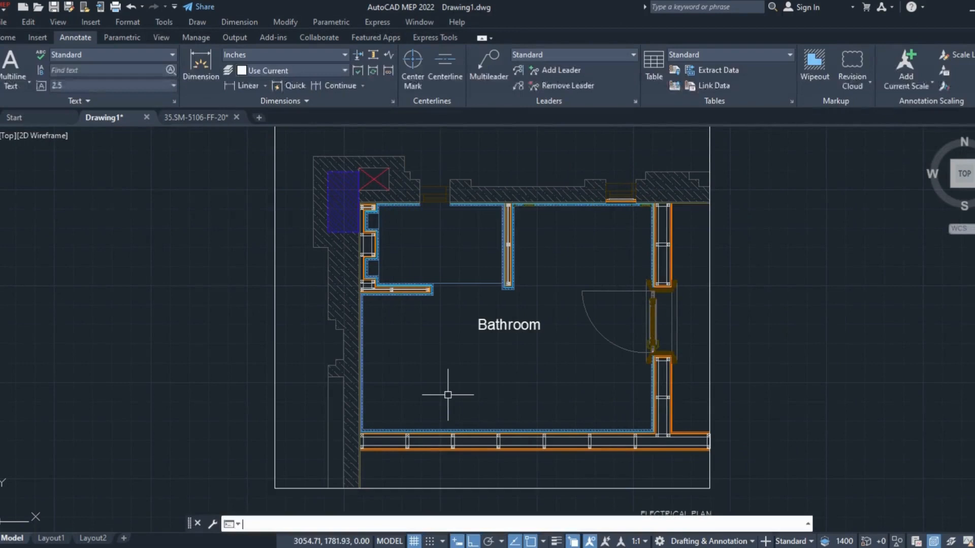
{"action": "type", "text": "UNITS"}
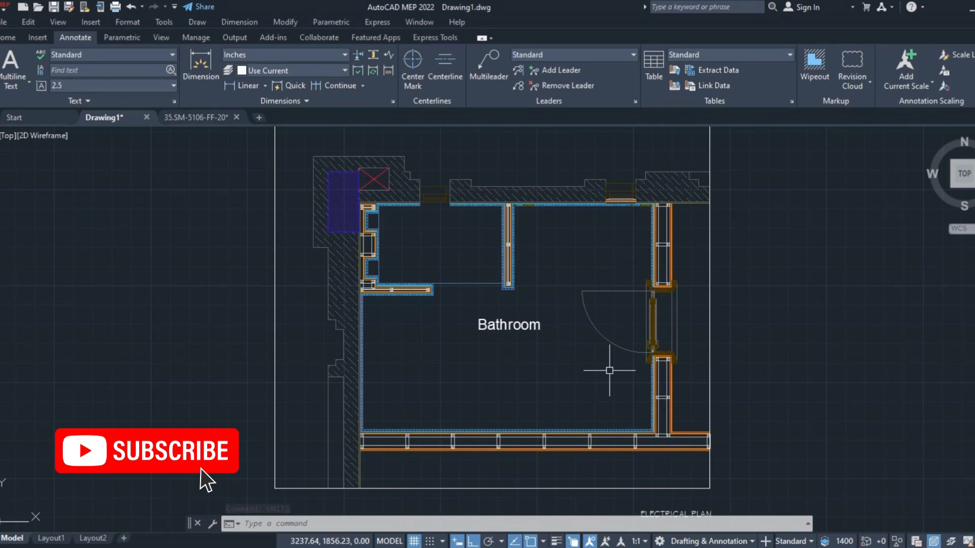
{"action": "mouse_move", "coordinate": [566, 381]}
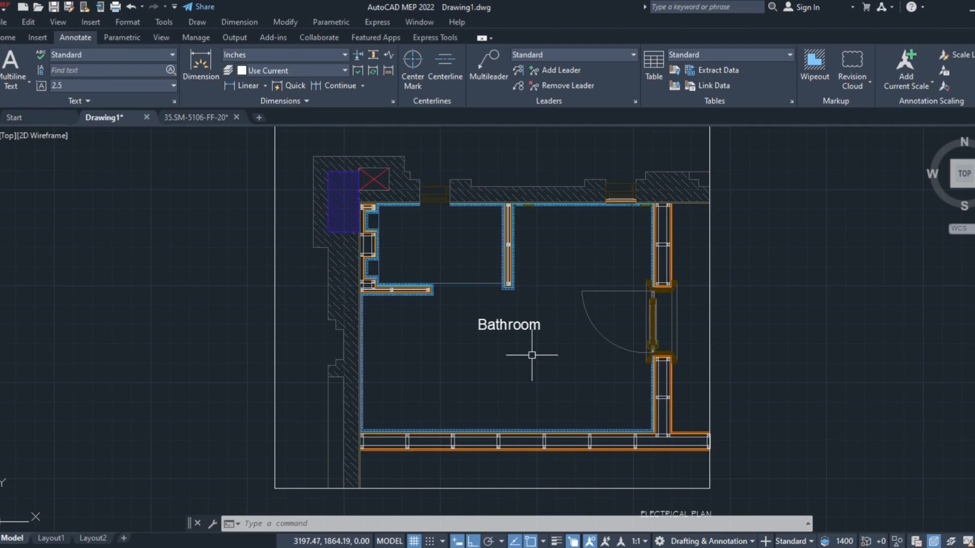
{"action": "mouse_move", "coordinate": [514, 365]}
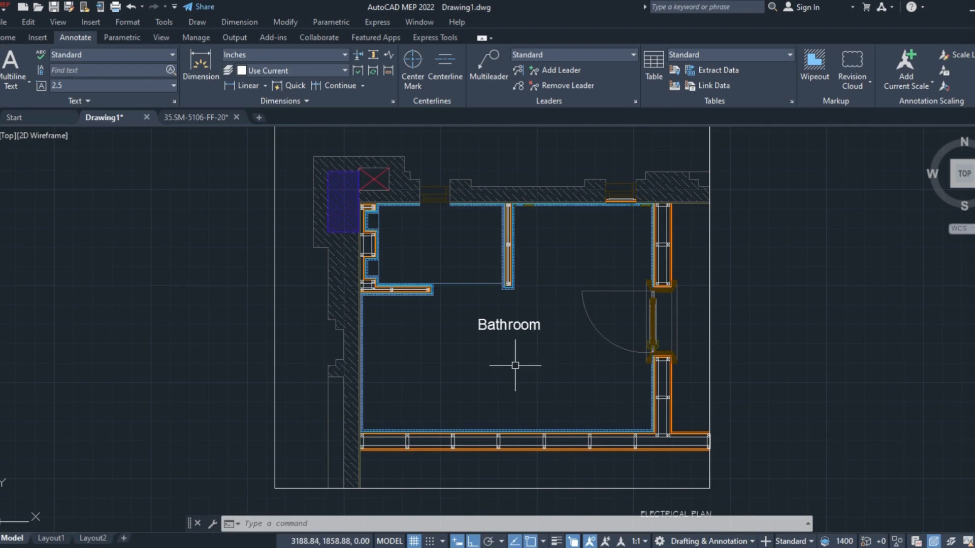
Step: Reopen Drawing Units with UN and set the insertion scale to Millimeters
{"action": "type", "text": "UN"}
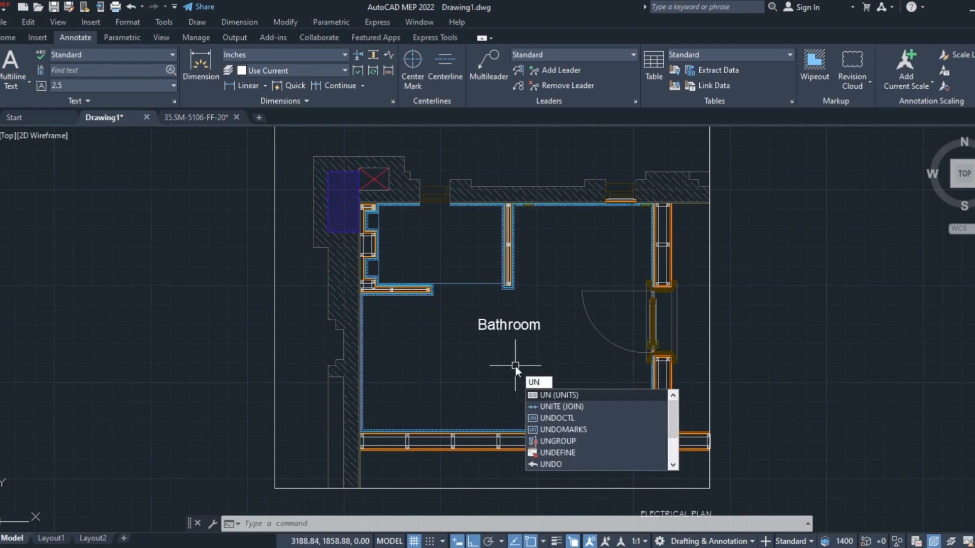
{"action": "left_click", "coordinate": [558, 395]}
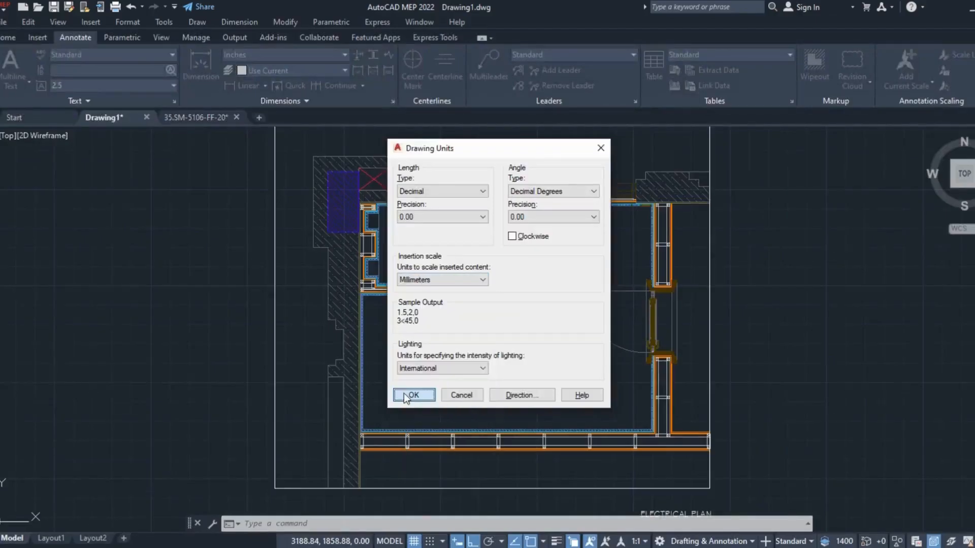
{"action": "left_click", "coordinate": [413, 395]}
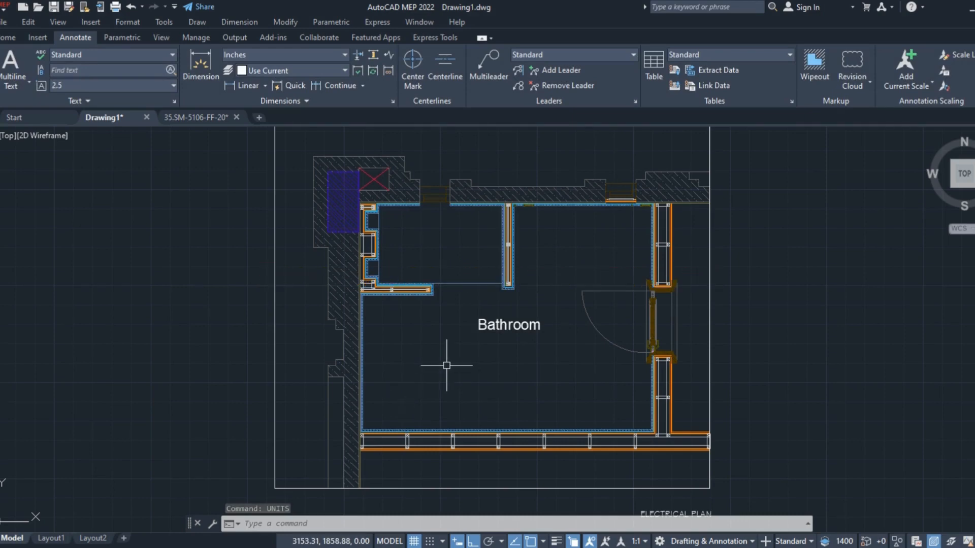
Step: Scale the whole window-selected bathroom plan by 25.4 about a picked base point
{"action": "type", "text": "SCALE"}
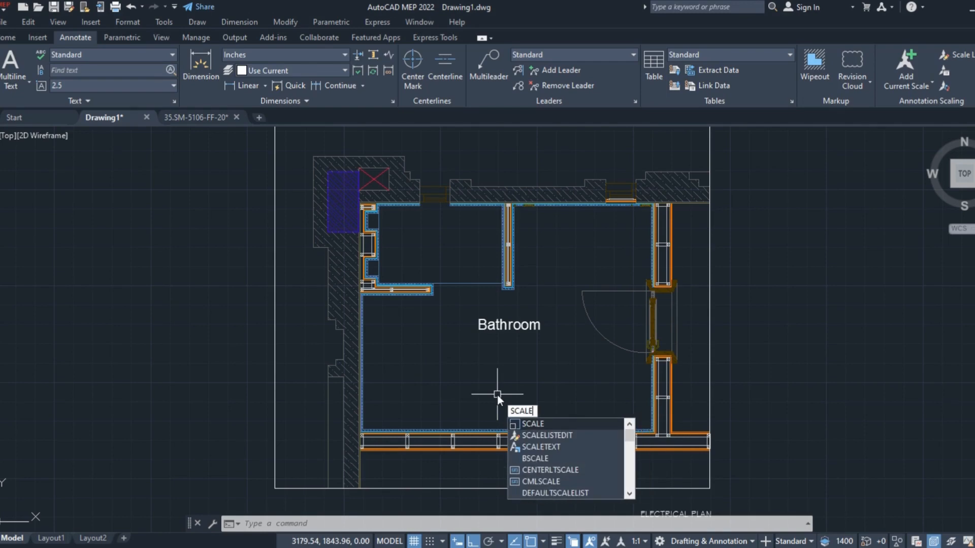
{"action": "key", "text": "enter"}
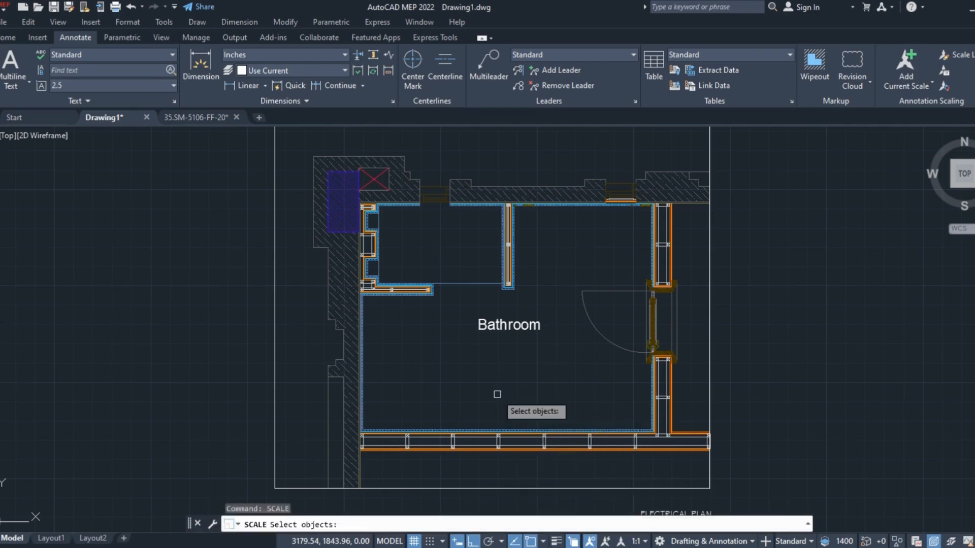
{"action": "scroll", "scroll_direction": "down", "scroll_amount": 3}
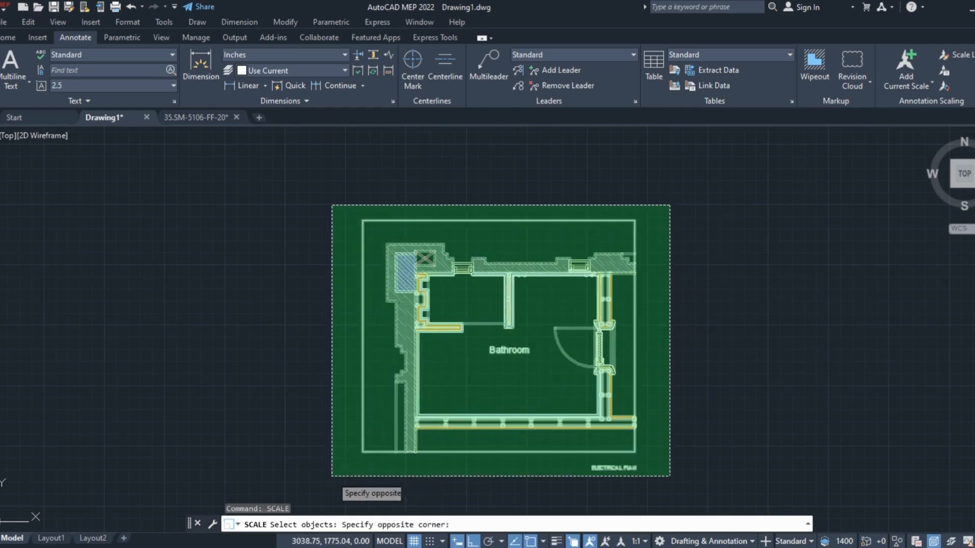
{"action": "left_click", "coordinate": [363, 451]}
{"action": "type", "text": "25.4"}
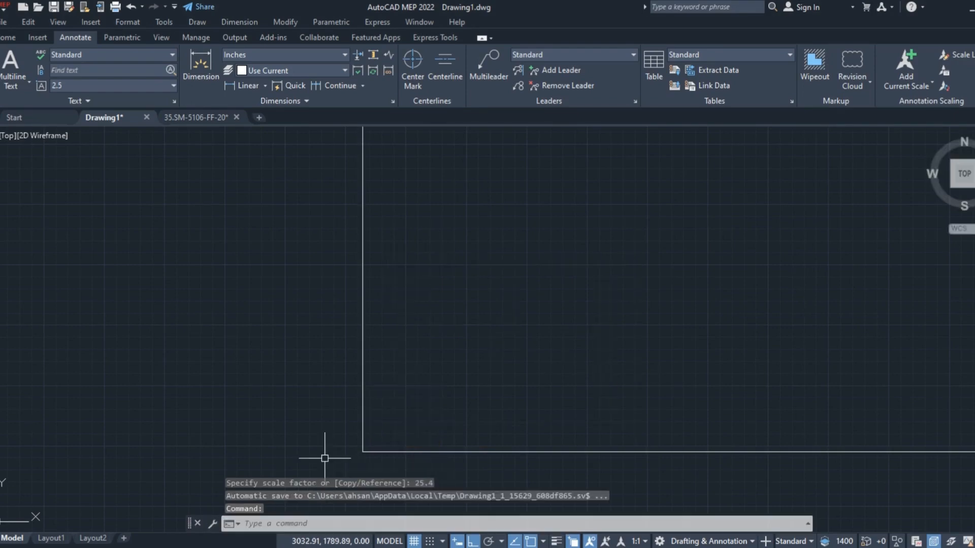
{"action": "mouse_move", "coordinate": [358, 376]}
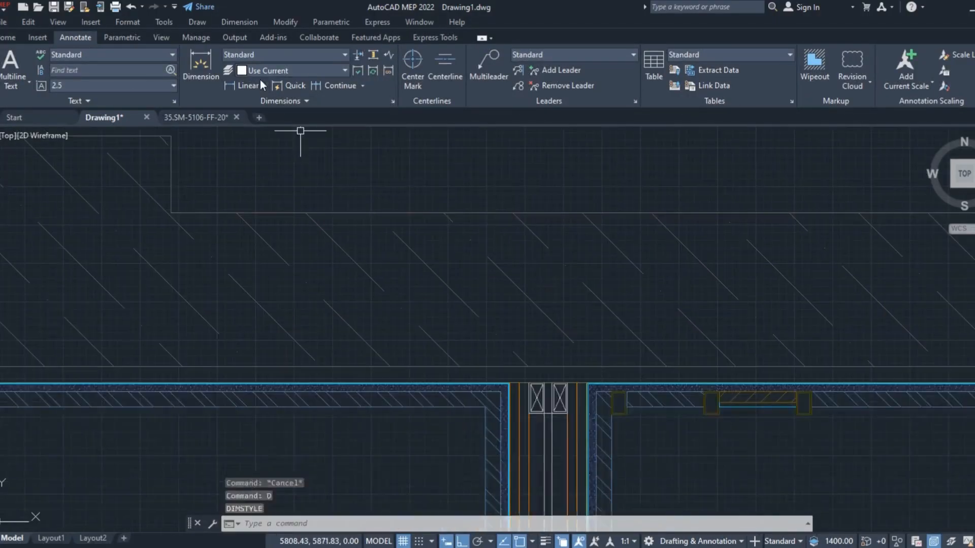
Step: Start a linear dimension on the rescaled plan using the Standard style
{"action": "left_click", "coordinate": [355, 370]}
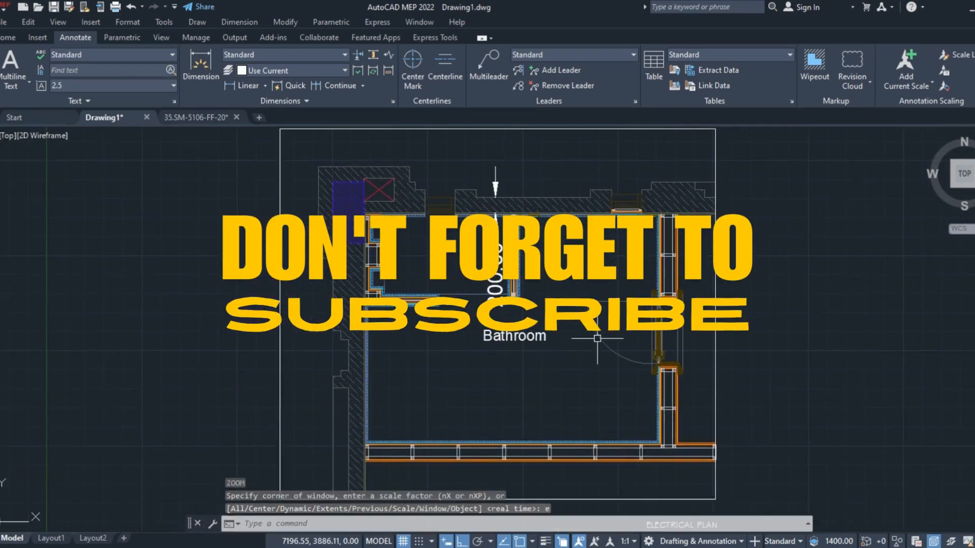
{"action": "mouse_move", "coordinate": [589, 384]}
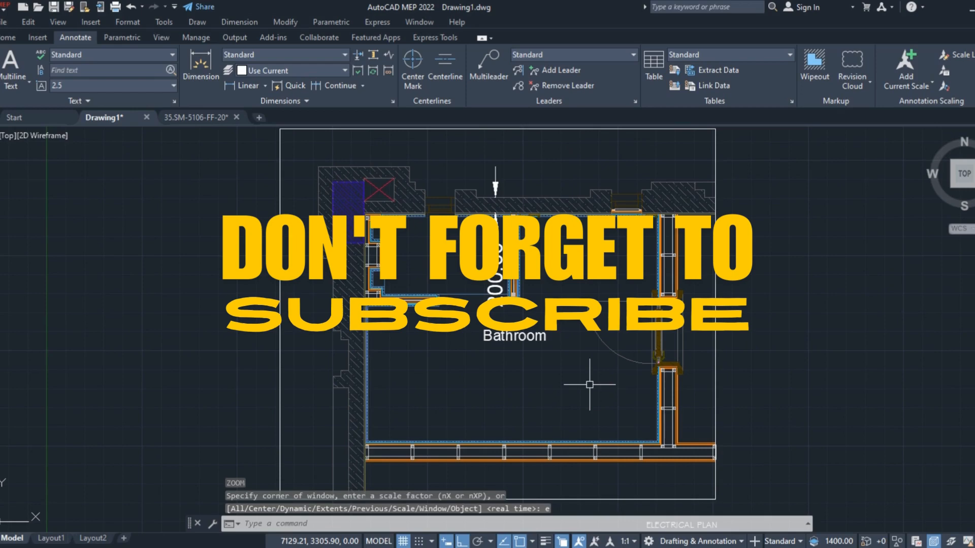